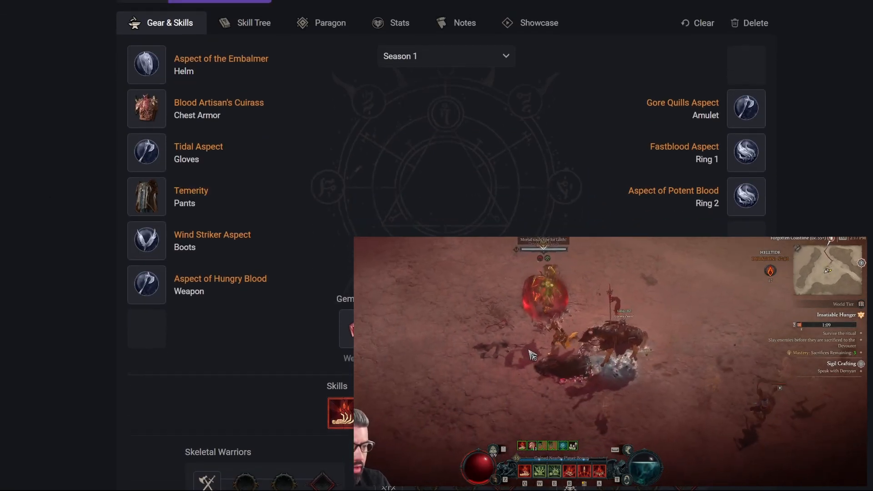
- Scroll down the gear loadout toward the boots' Ghostwalker Aspect
{"action": "scroll", "scroll_direction": "down", "scroll_amount": 3}
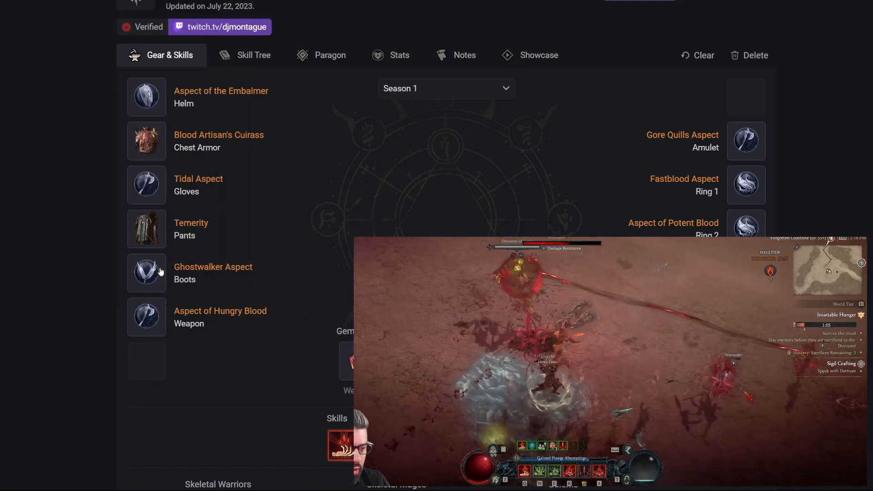
{"action": "mouse_move", "coordinate": [147, 273]}
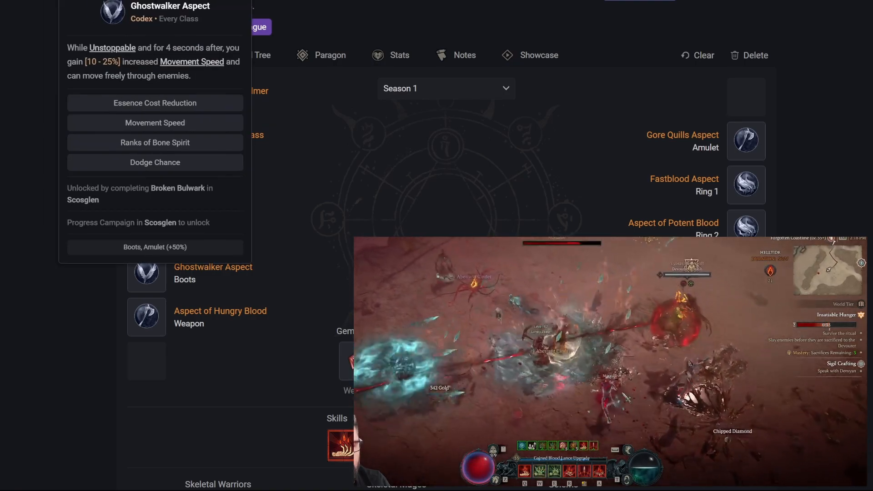
{"action": "mouse_move", "coordinate": [146, 317]}
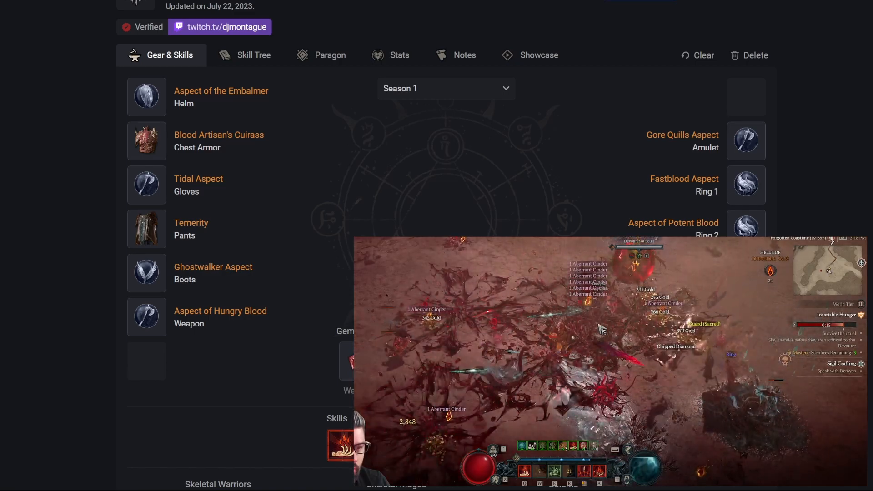
{"action": "mouse_move", "coordinate": [147, 317]}
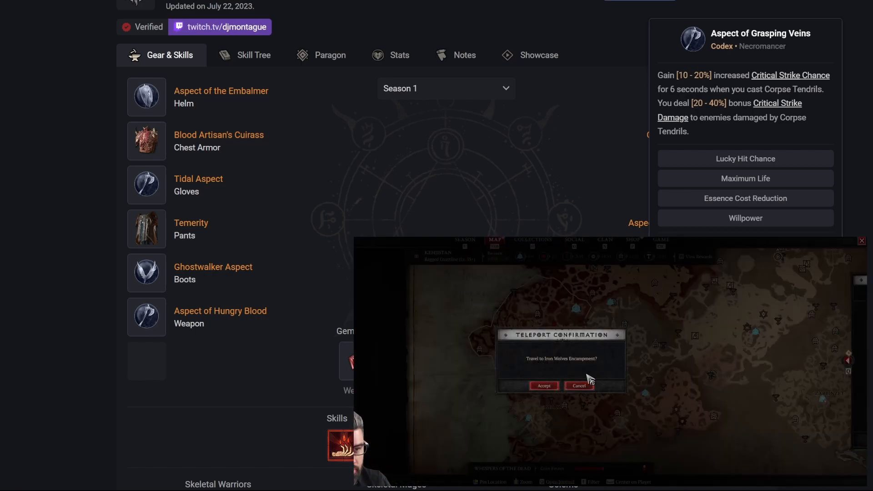
{"action": "left_click", "coordinate": [543, 385]}
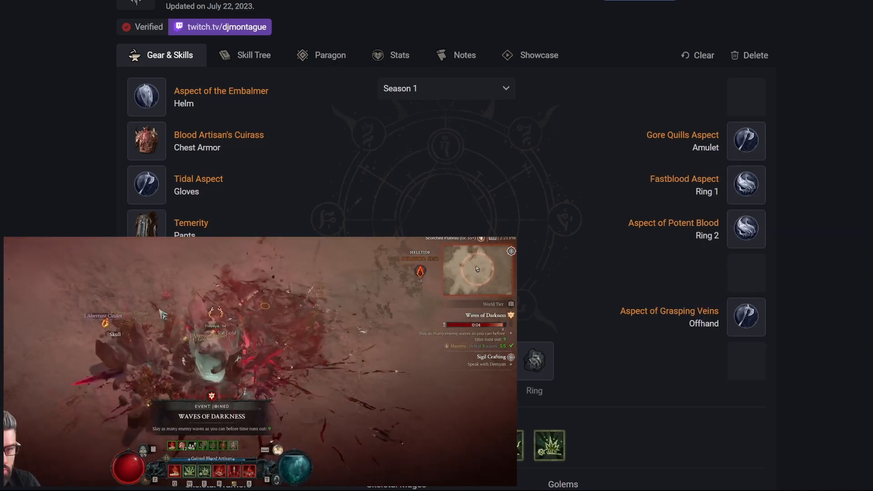
{"action": "mouse_move", "coordinate": [746, 184]}
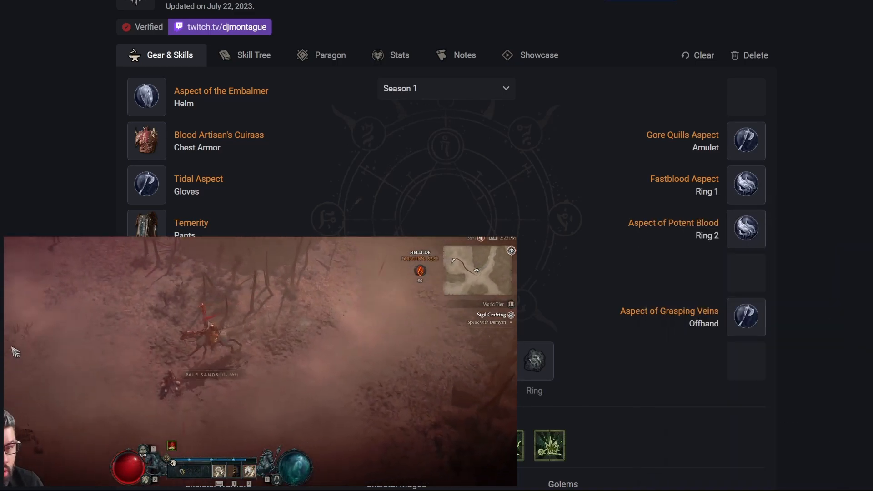
- Scroll down toward the gems row holding the jewellery gem slots
{"action": "scroll", "scroll_direction": "down", "scroll_amount": 3}
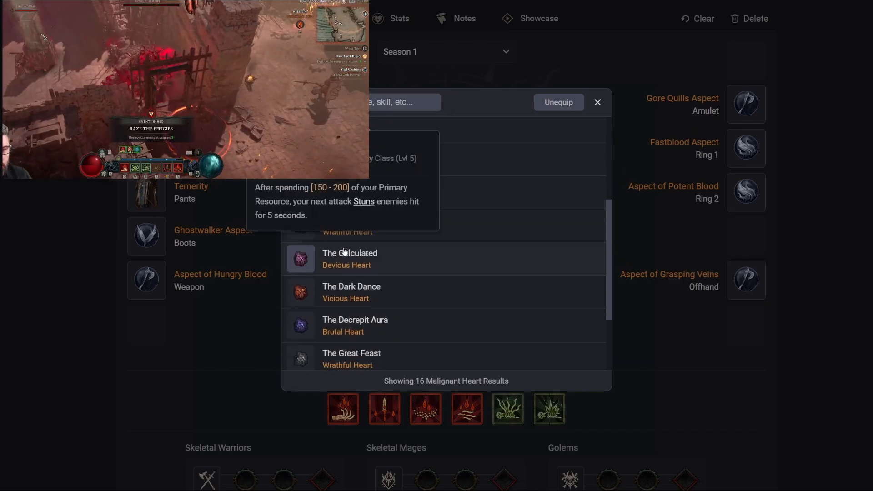
{"action": "scroll", "scroll_direction": "down", "scroll_amount": 3}
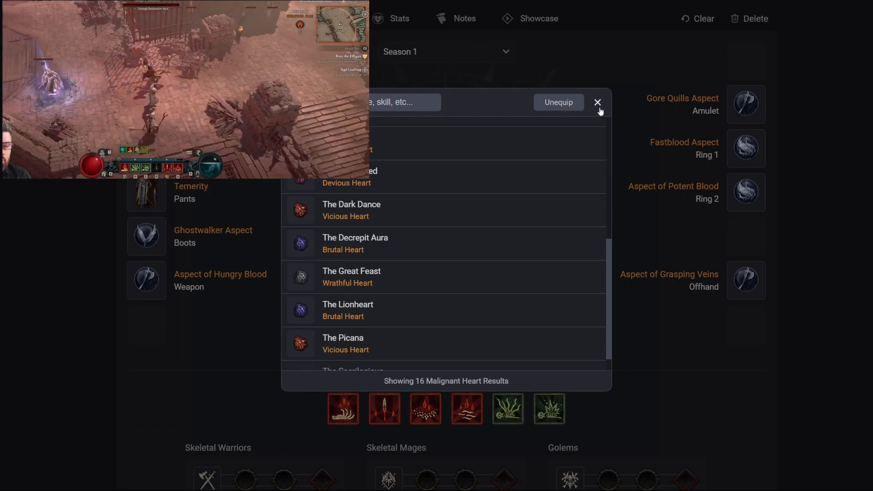
- Dismiss the Malignant Heart choices and scroll down toward the Gear Stats panels
{"action": "left_click", "coordinate": [597, 103]}
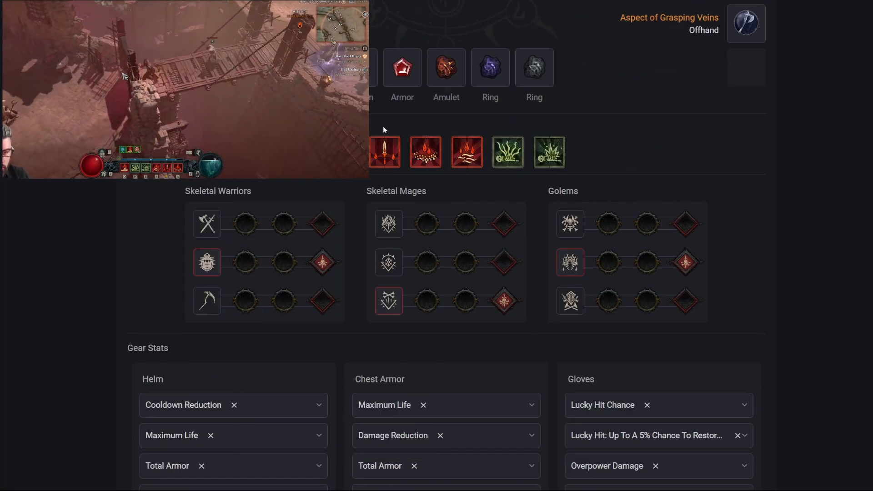
{"action": "mouse_move", "coordinate": [425, 151]}
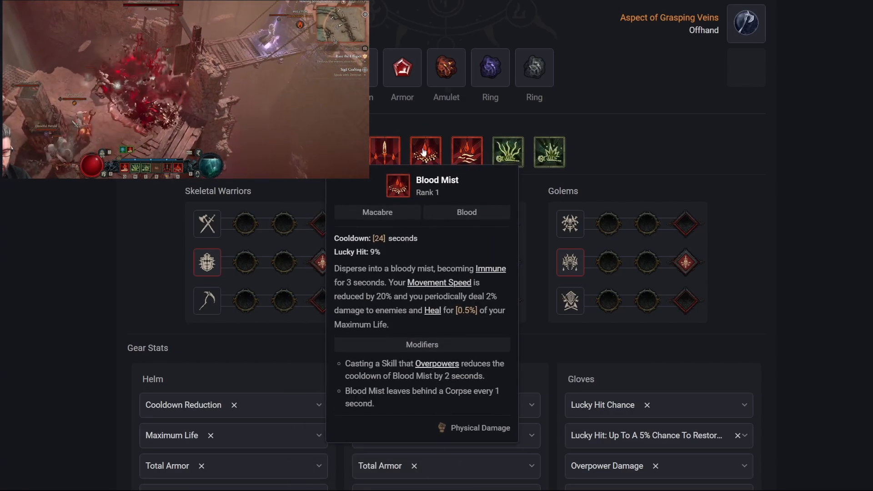
{"action": "mouse_move", "coordinate": [507, 151]}
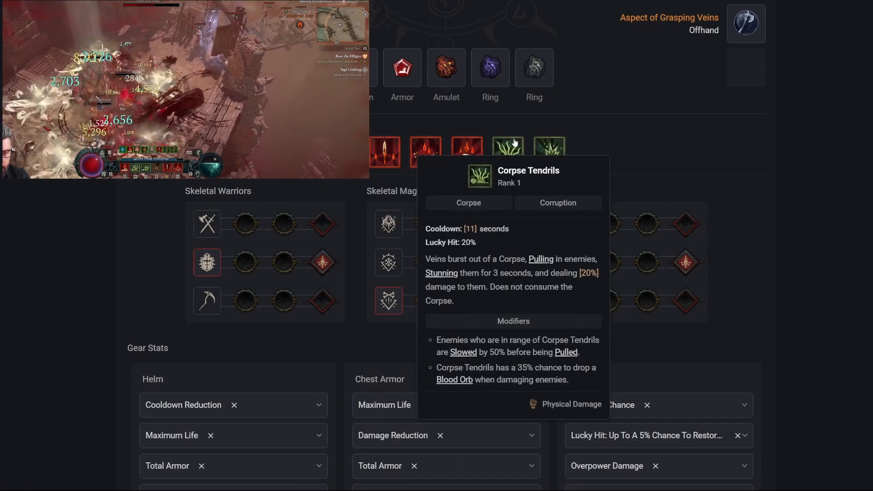
{"action": "mouse_move", "coordinate": [549, 151]}
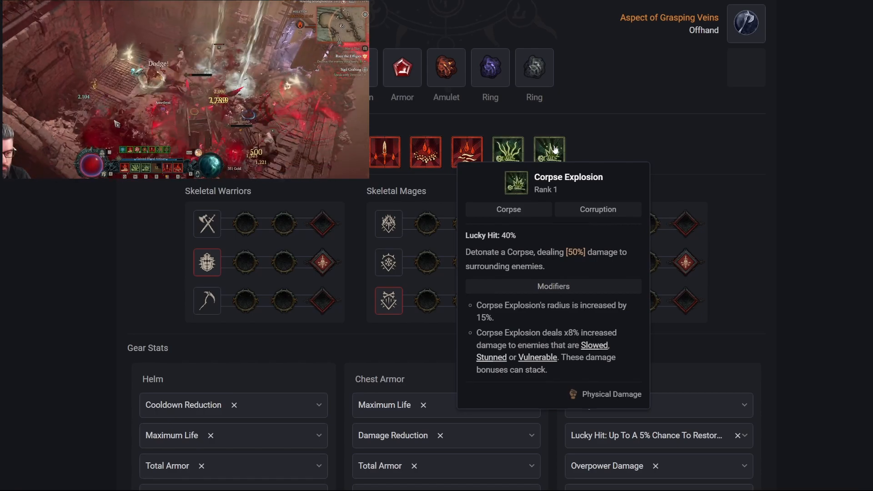
{"action": "mouse_move", "coordinate": [553, 151]}
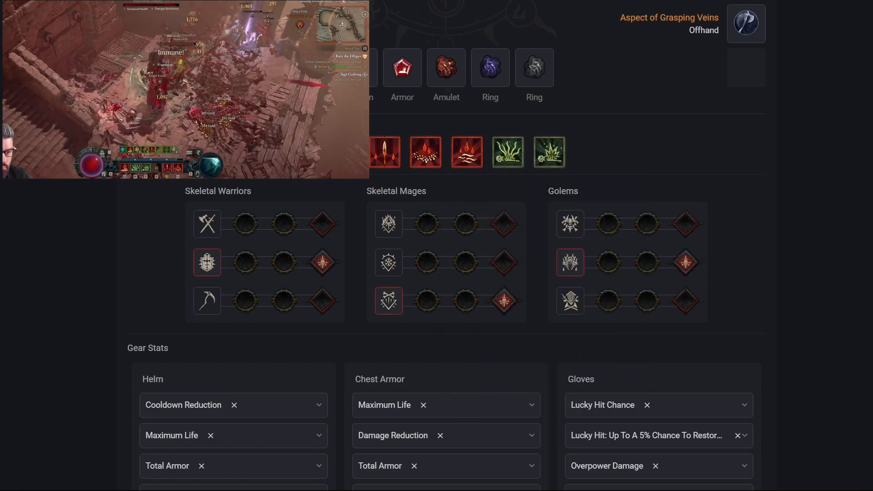
{"action": "mouse_move", "coordinate": [322, 265]}
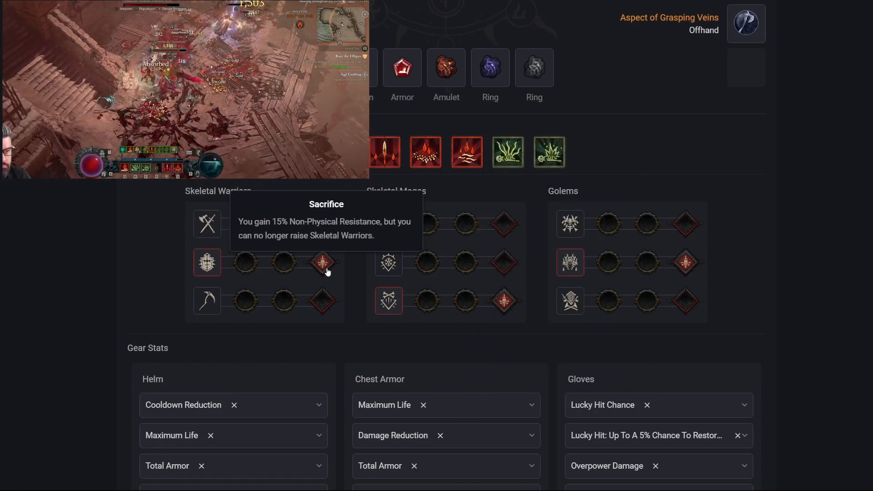
{"action": "mouse_move", "coordinate": [524, 311]}
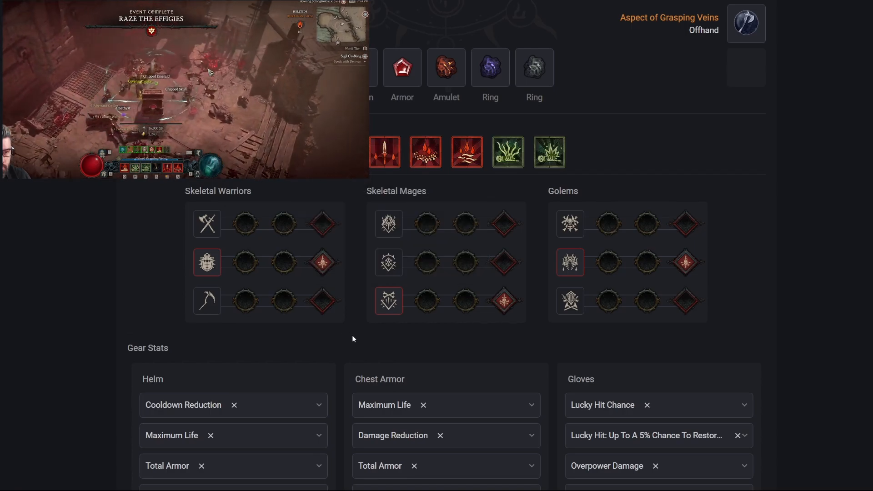
{"action": "mouse_move", "coordinate": [504, 301]}
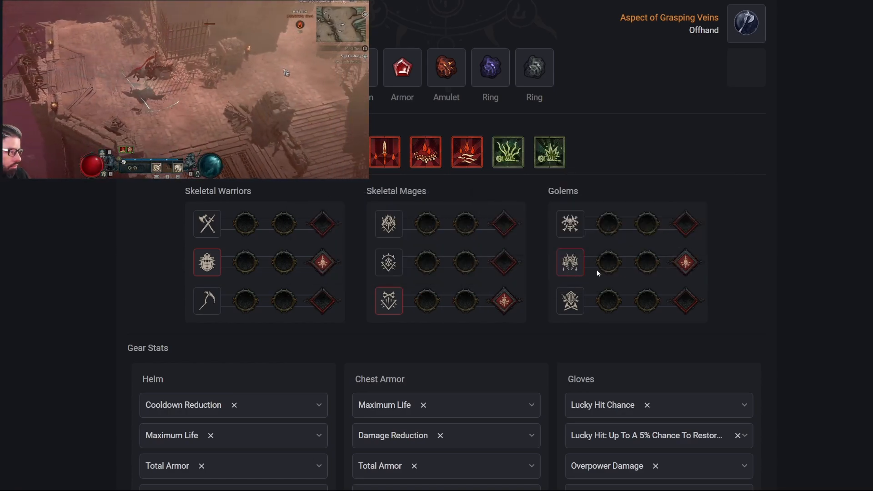
{"action": "mouse_move", "coordinate": [686, 223]}
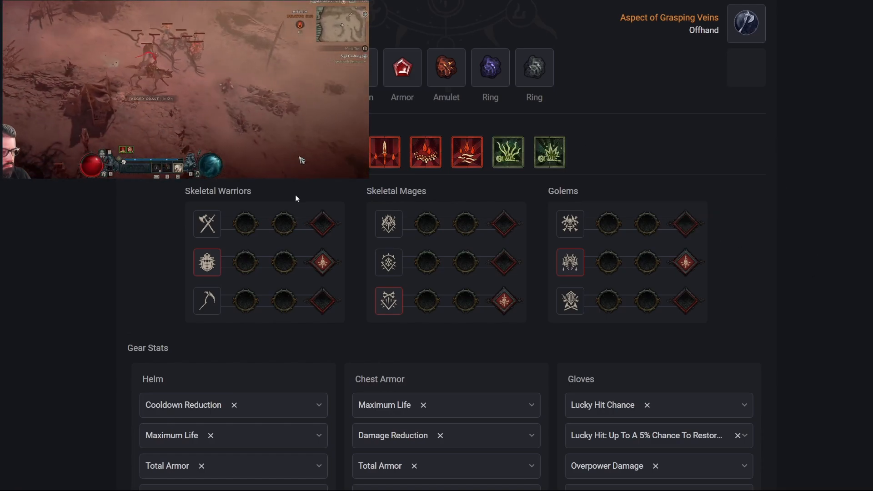
{"action": "scroll", "scroll_direction": "down", "scroll_amount": 3}
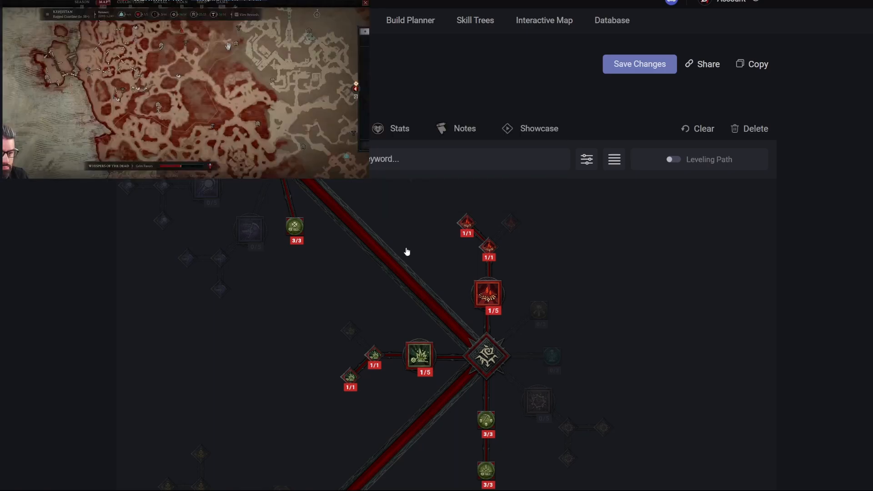
{"action": "mouse_move", "coordinate": [357, 377]}
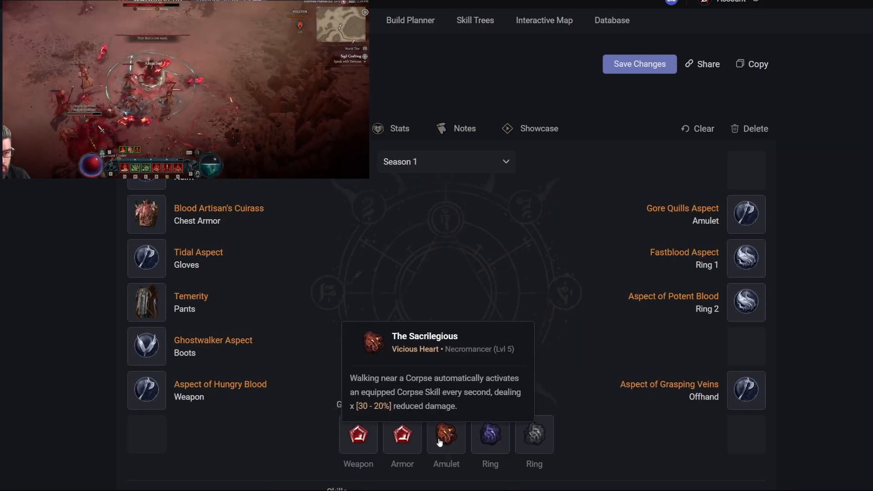
- Return to the top of the Gear & Skills page
{"action": "left_click", "coordinate": [475, 20]}
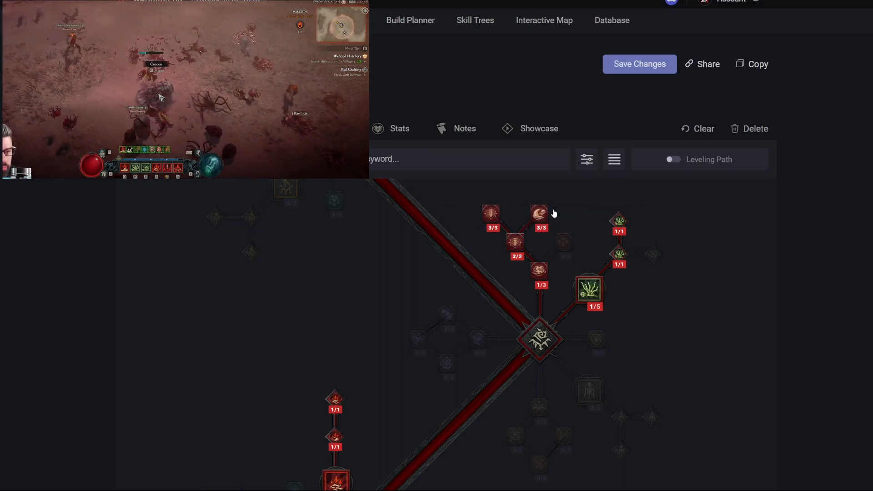
{"action": "mouse_move", "coordinate": [514, 241]}
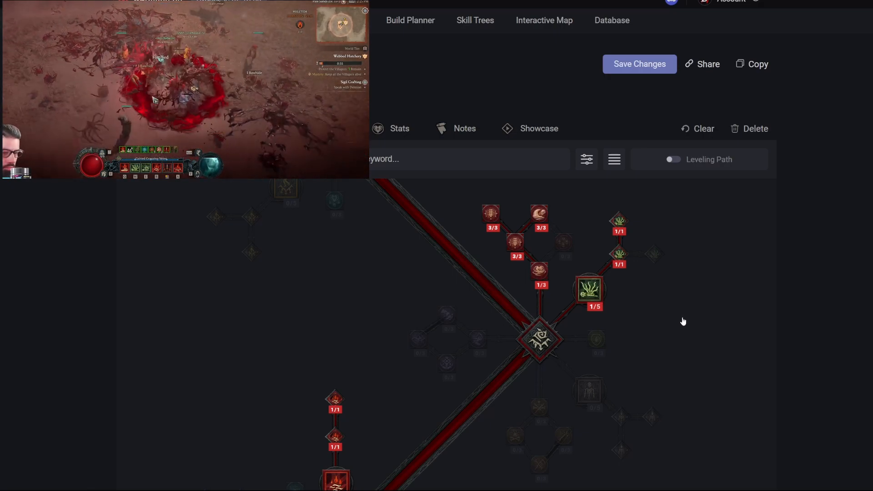
{"action": "mouse_move", "coordinate": [589, 292]}
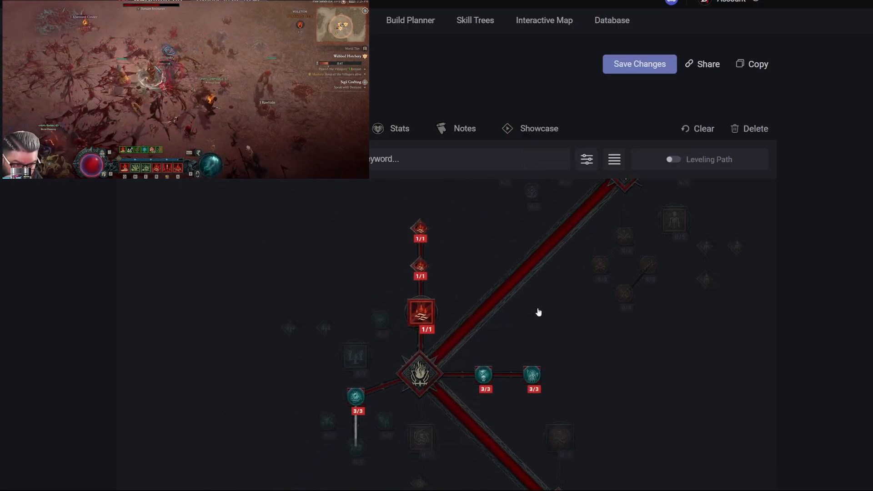
{"action": "mouse_move", "coordinate": [355, 395]}
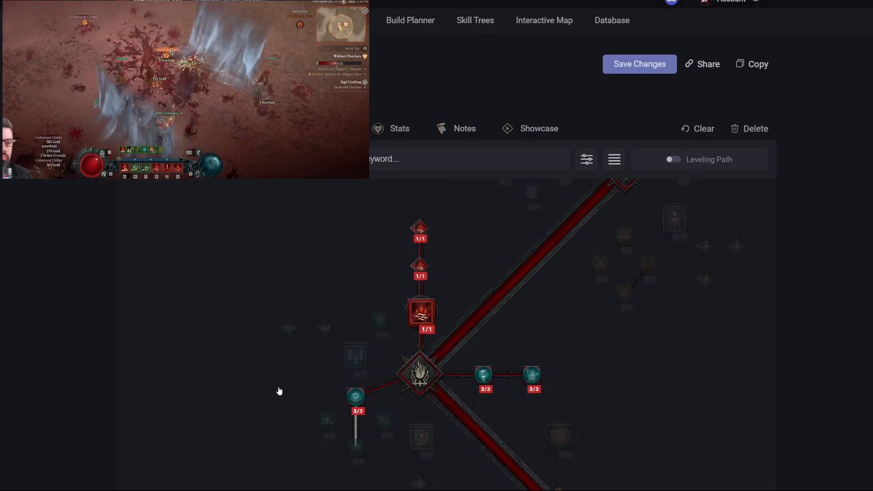
{"action": "mouse_move", "coordinate": [355, 395]}
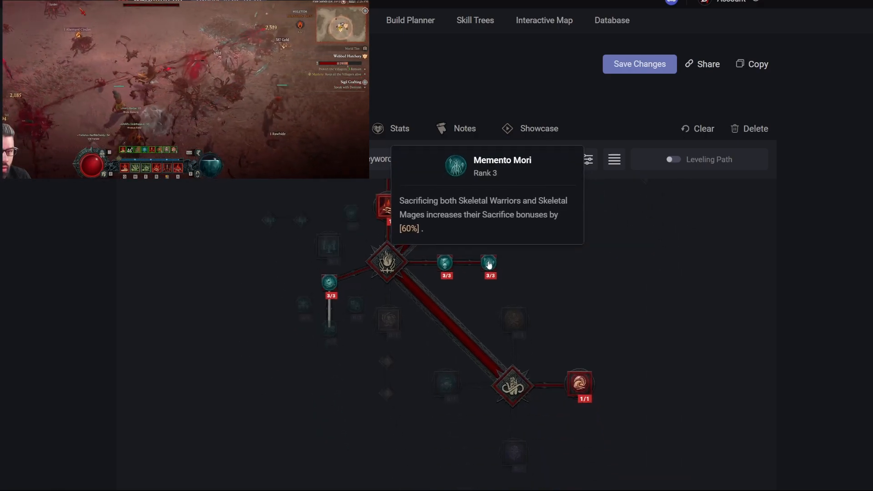
{"action": "mouse_move", "coordinate": [578, 384]}
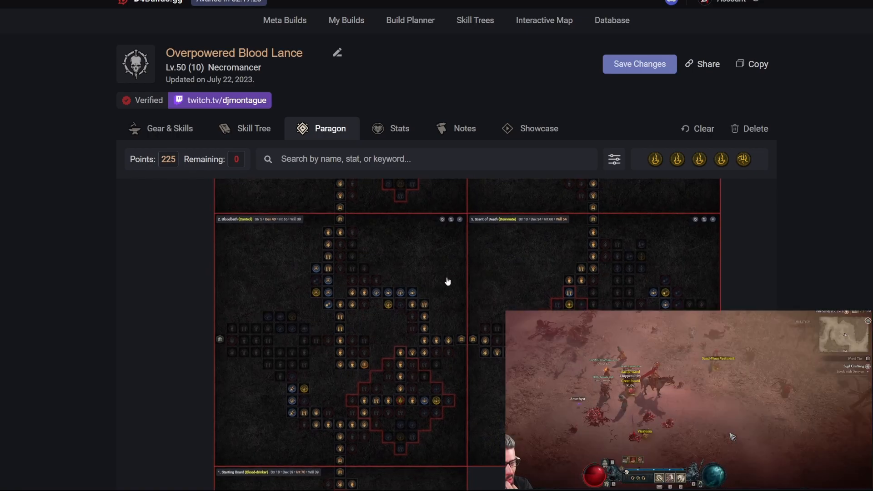
{"action": "scroll", "scroll_direction": "down", "scroll_amount": 3}
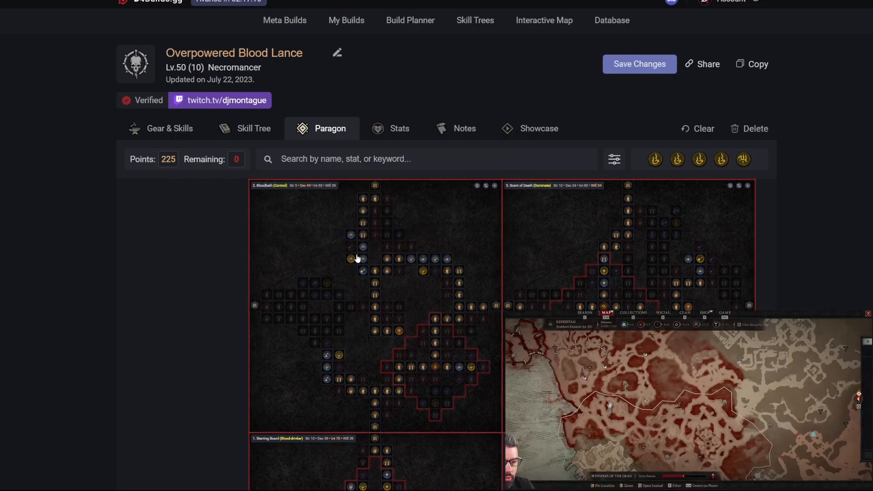
{"action": "mouse_move", "coordinate": [363, 249]}
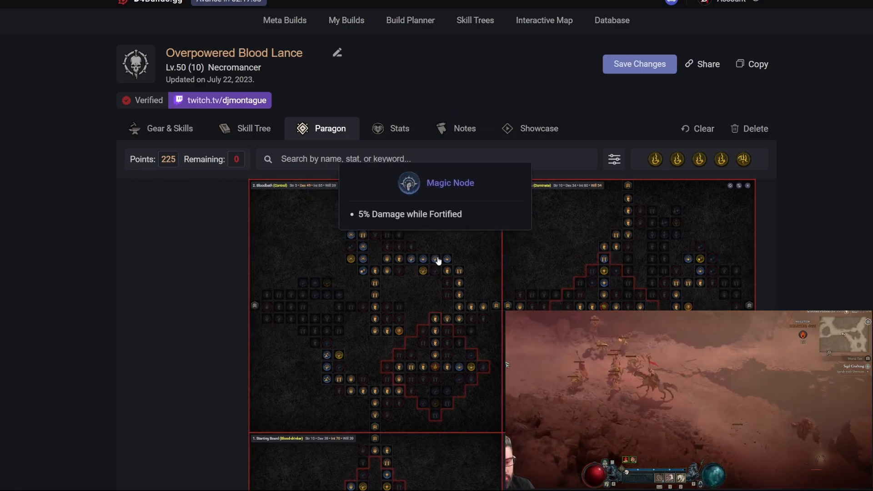
{"action": "mouse_move", "coordinate": [288, 239]}
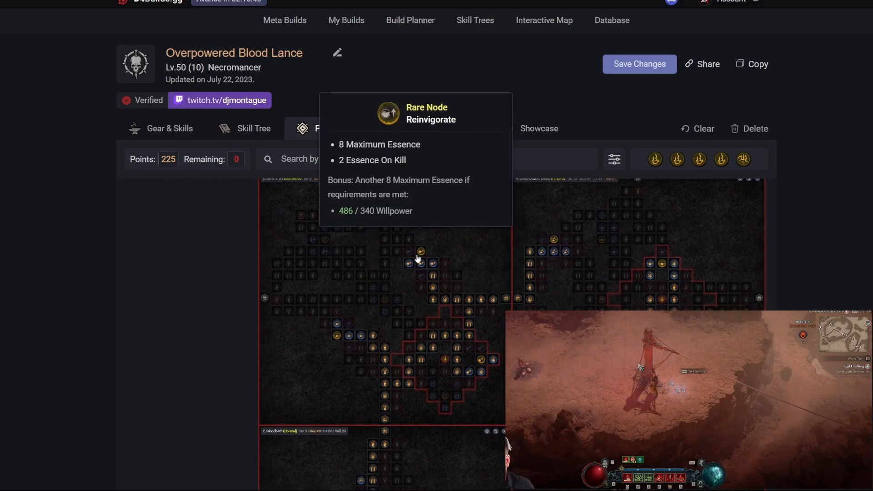
{"action": "mouse_move", "coordinate": [435, 264]}
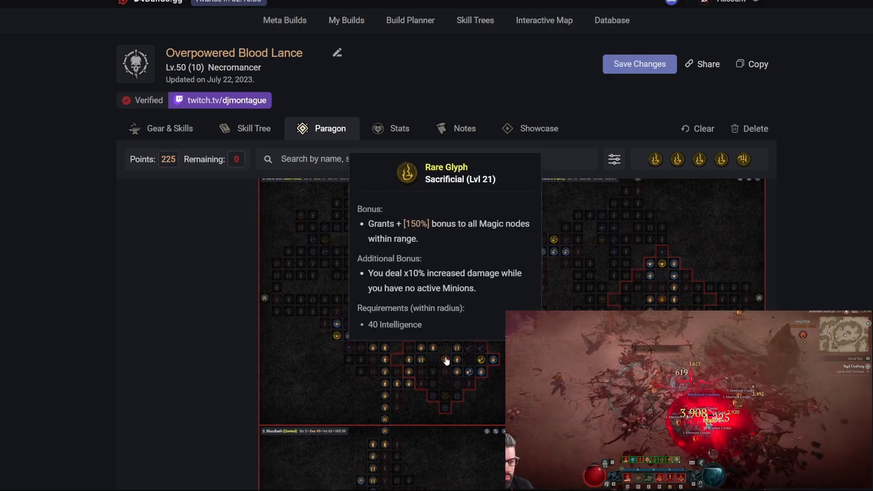
{"action": "mouse_move", "coordinate": [482, 360]}
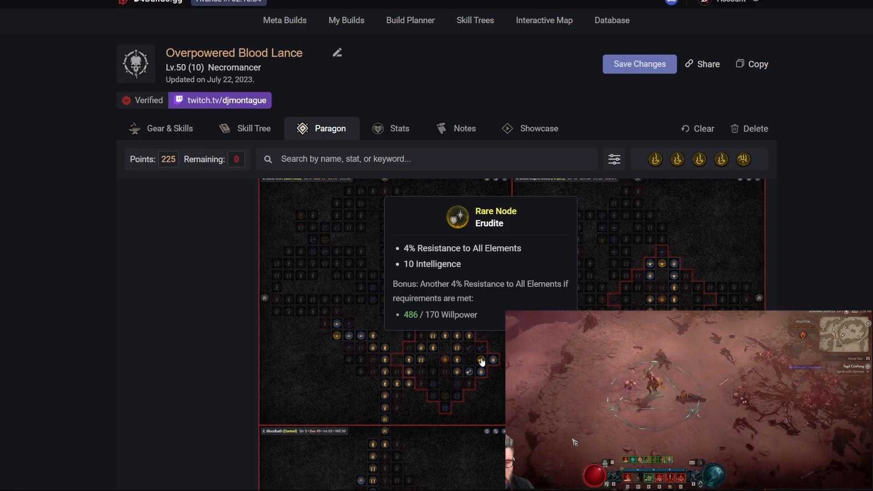
{"action": "mouse_move", "coordinate": [449, 306]}
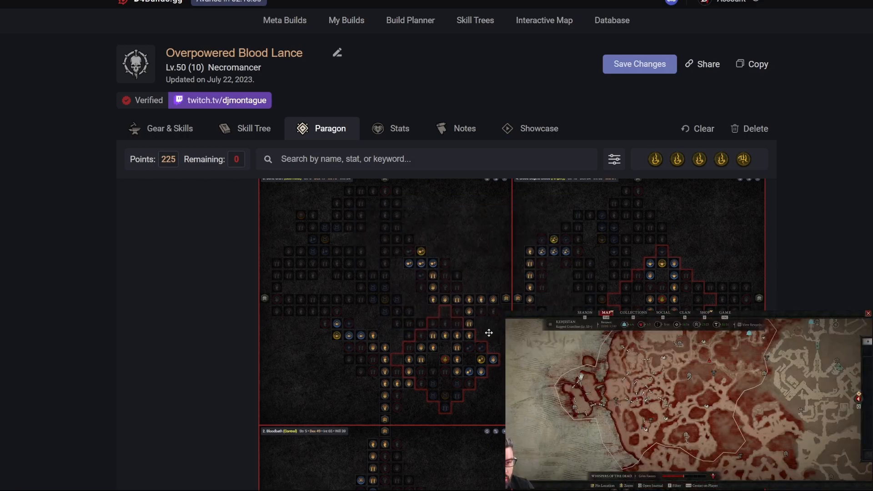
{"action": "mouse_move", "coordinate": [498, 360]}
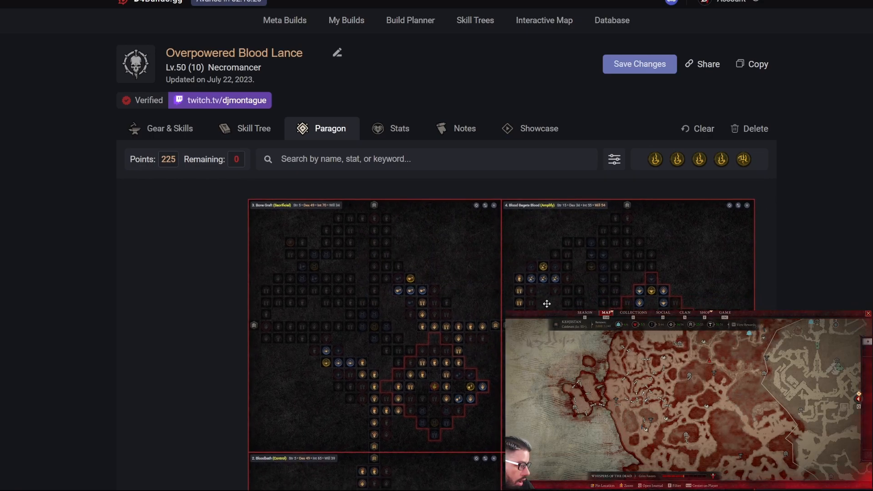
{"action": "mouse_move", "coordinate": [543, 266]}
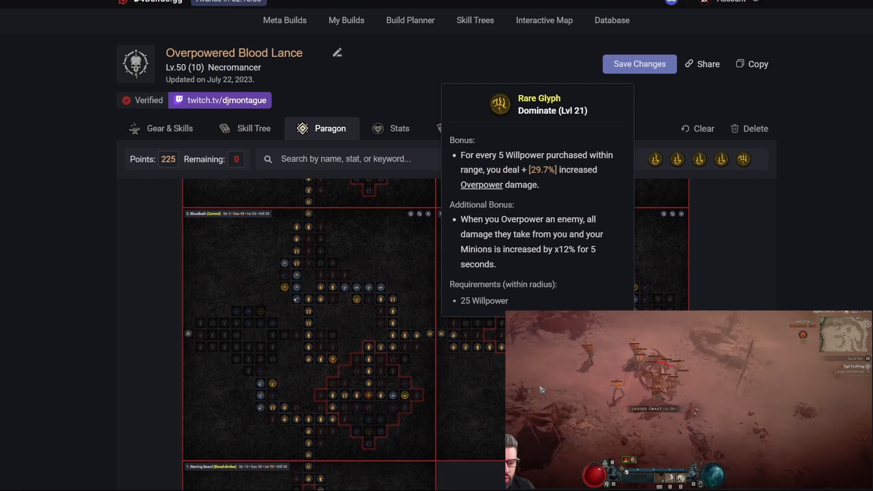
{"action": "mouse_move", "coordinate": [488, 283]}
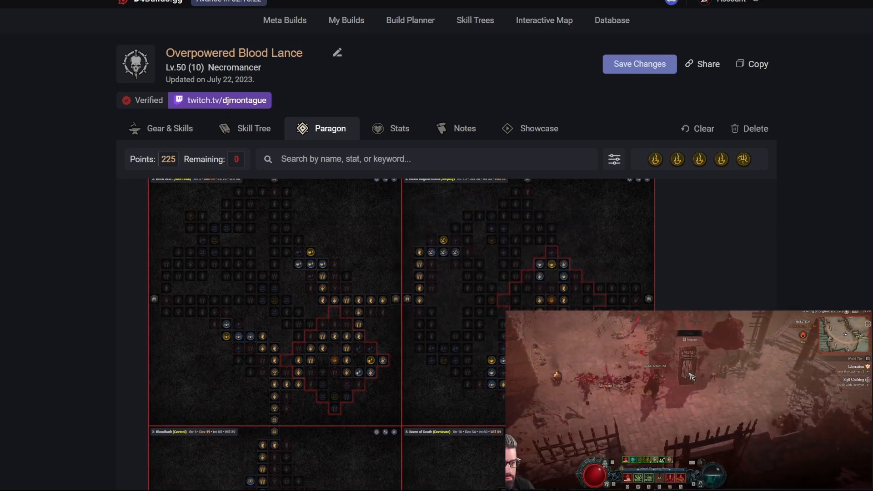
{"action": "mouse_move", "coordinate": [551, 300]}
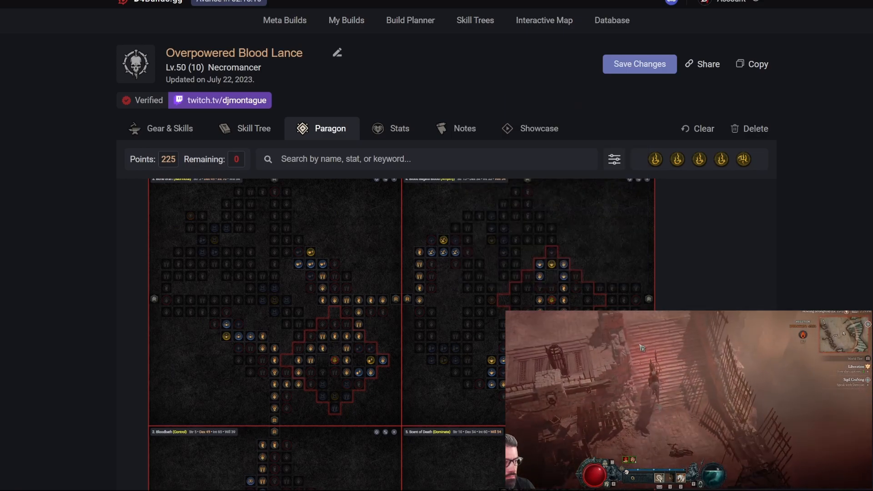
{"action": "mouse_move", "coordinate": [550, 303]}
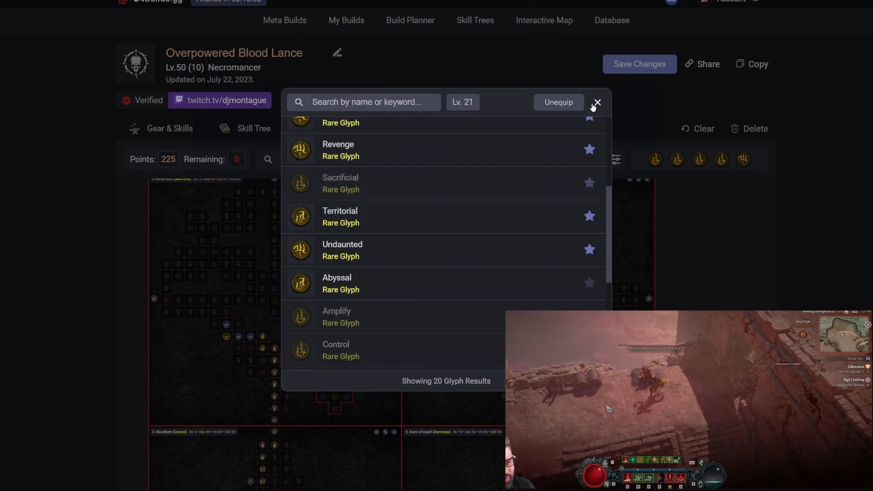
- Close the glyph selection list and switch to the Gear & Skills overview
{"action": "left_click", "coordinate": [596, 103]}
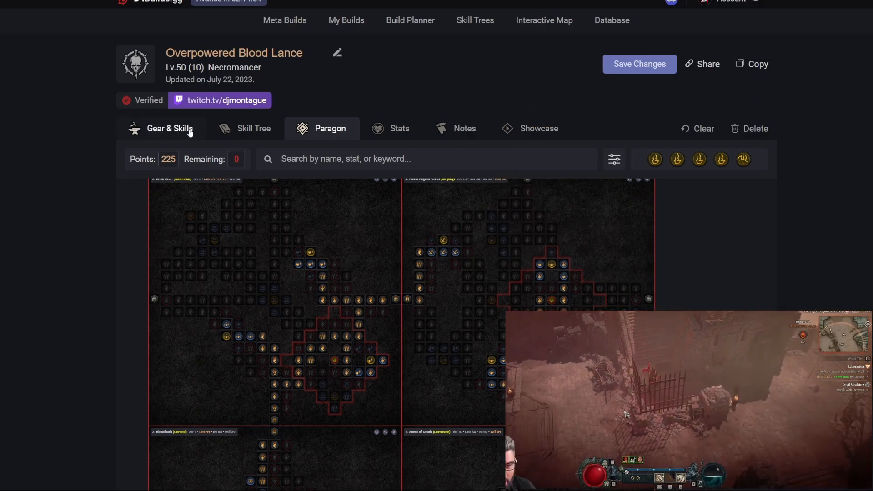
{"action": "left_click", "coordinate": [169, 128]}
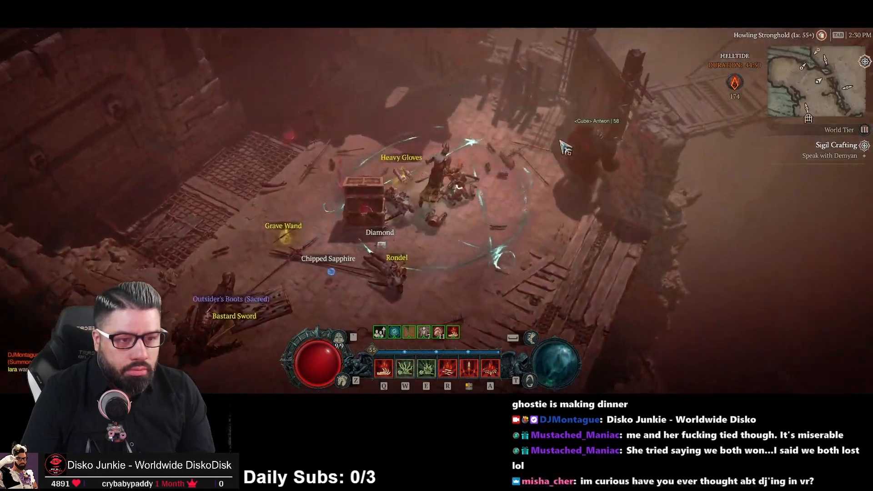
{"action": "key", "text": "c"}
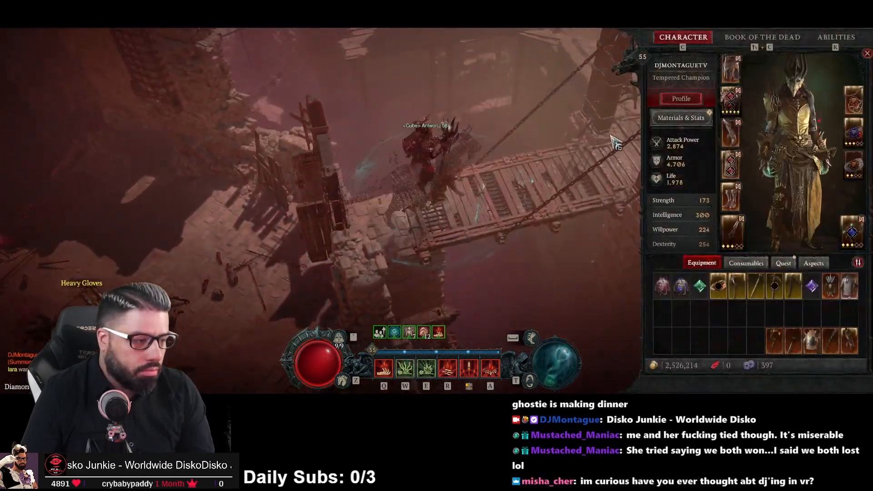
{"action": "left_click", "coordinate": [866, 52]}
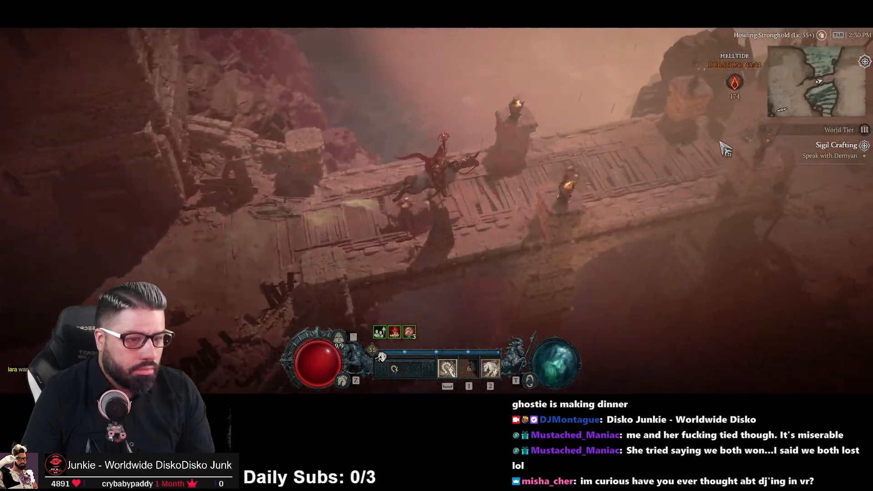
{"action": "key", "text": "tab"}
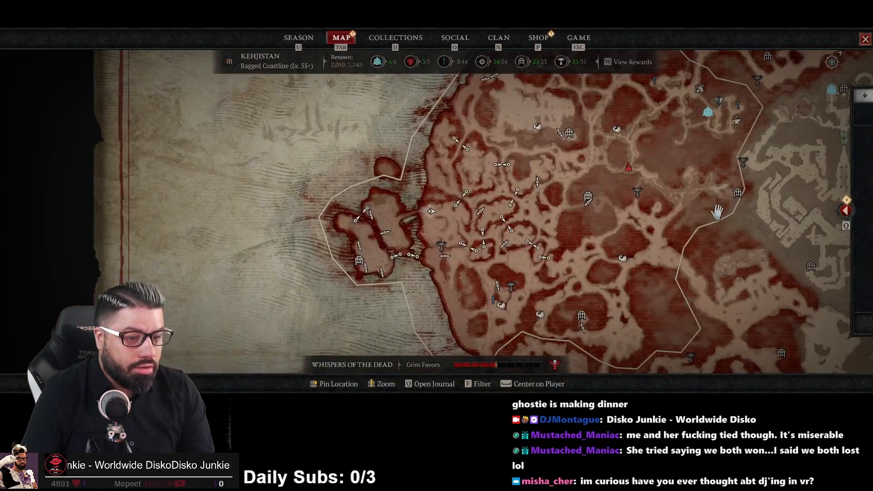
{"action": "key", "text": "tab"}
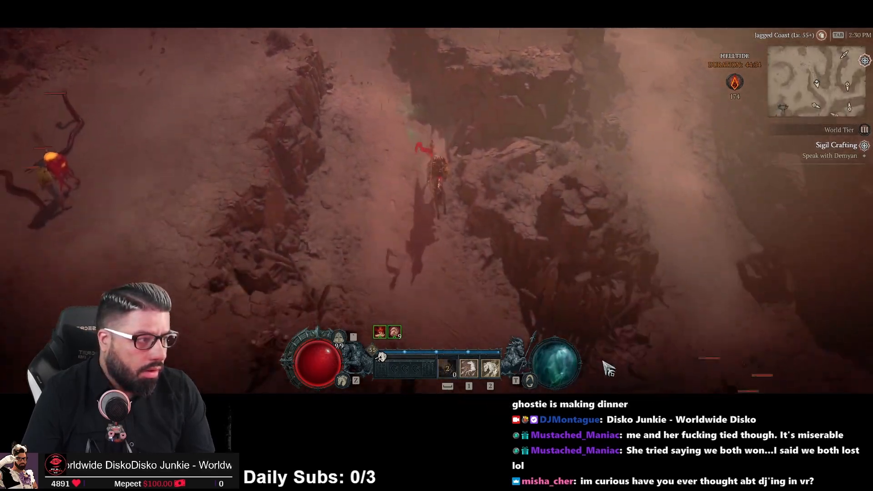
{"action": "key", "text": "tab"}
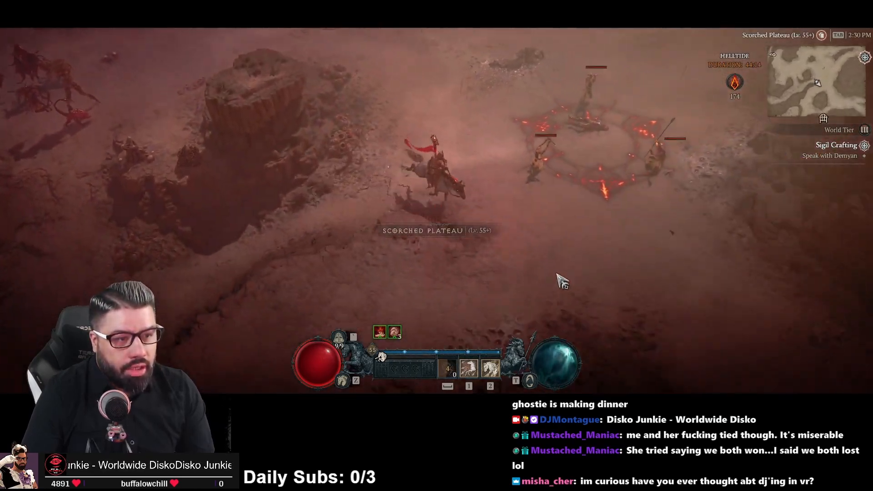
{"action": "key", "text": "tab"}
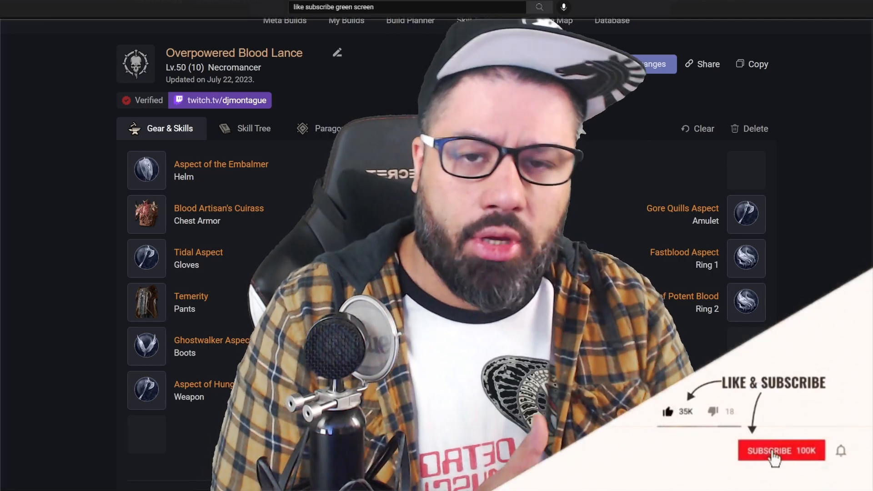
{"action": "left_click", "coordinate": [781, 451]}
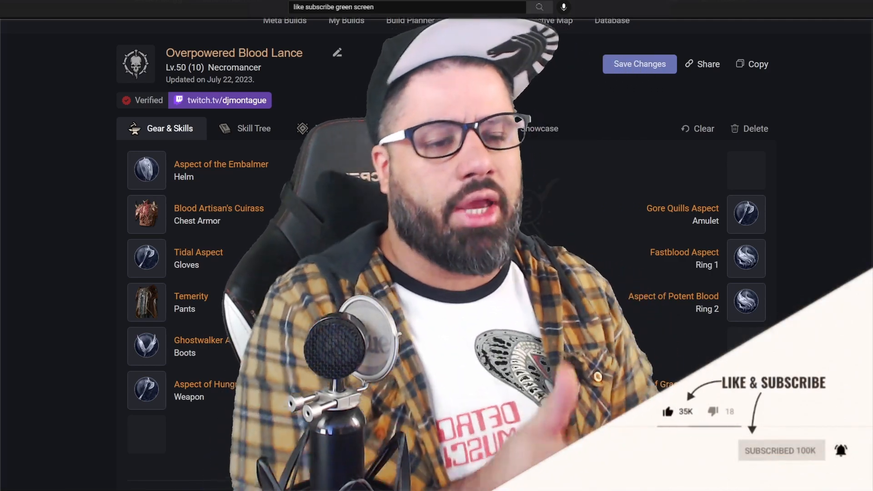